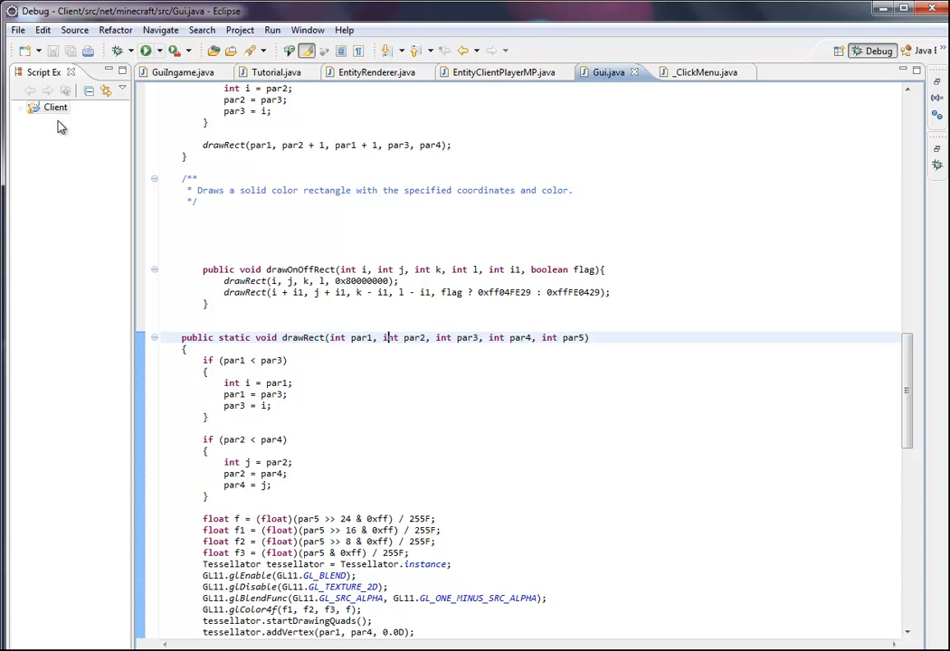
Expand Client > src > net > minecraft in the Script Explorer to list its classes
click(19, 106)
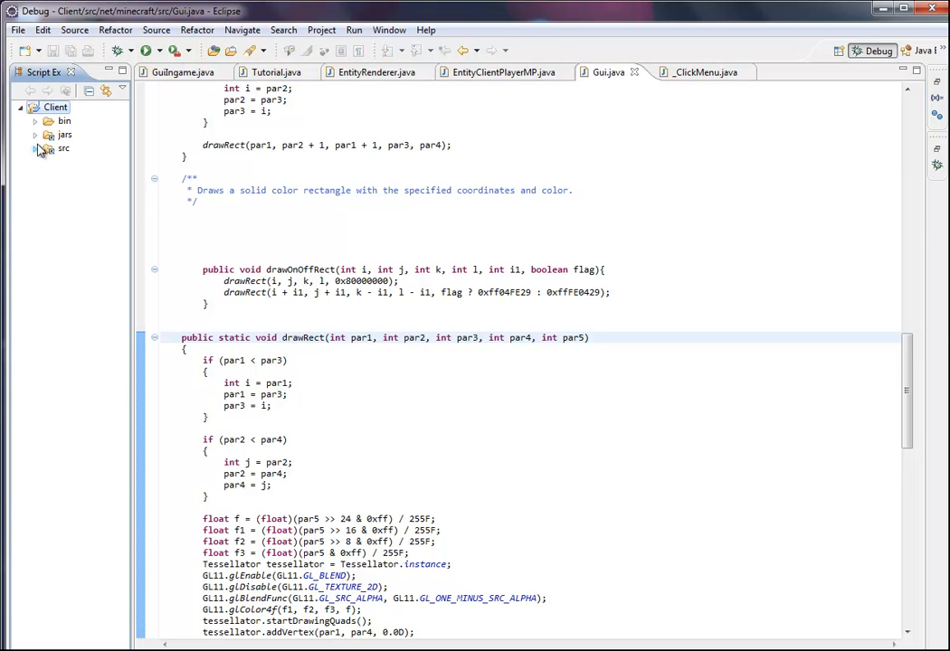
mouse_move(20, 132)
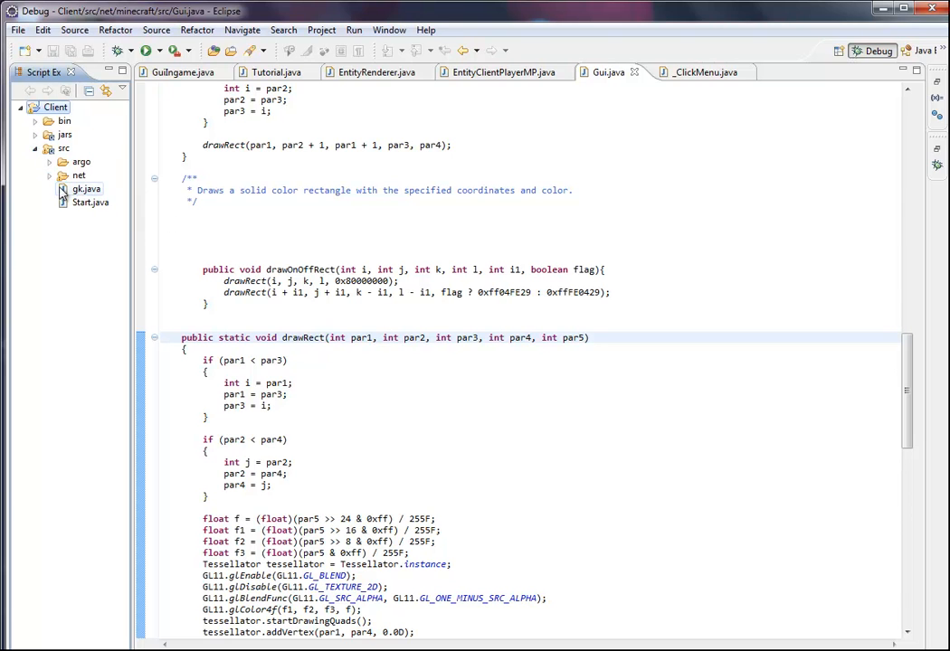
click(50, 174)
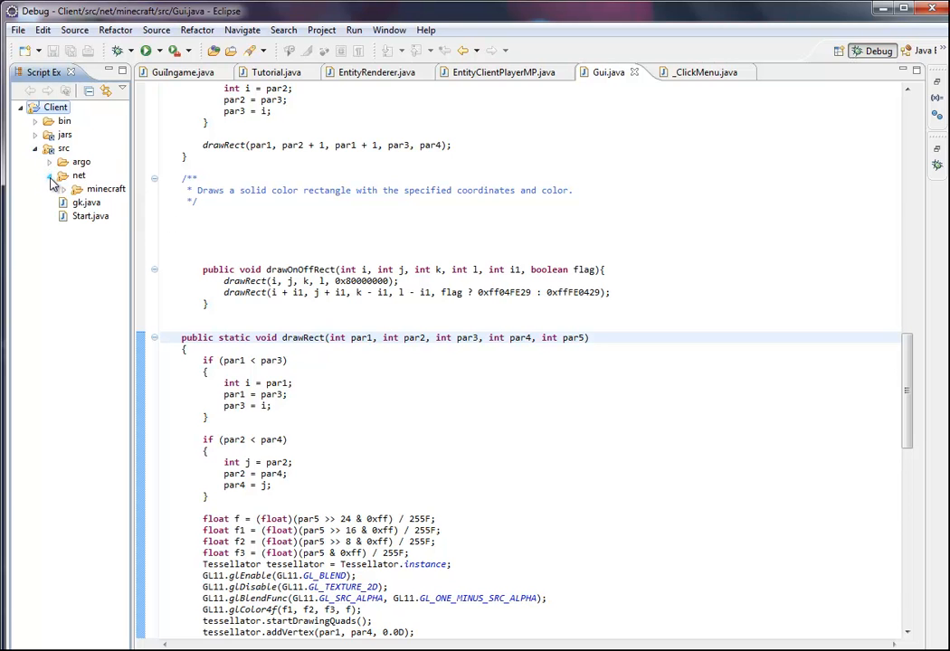
click(65, 188)
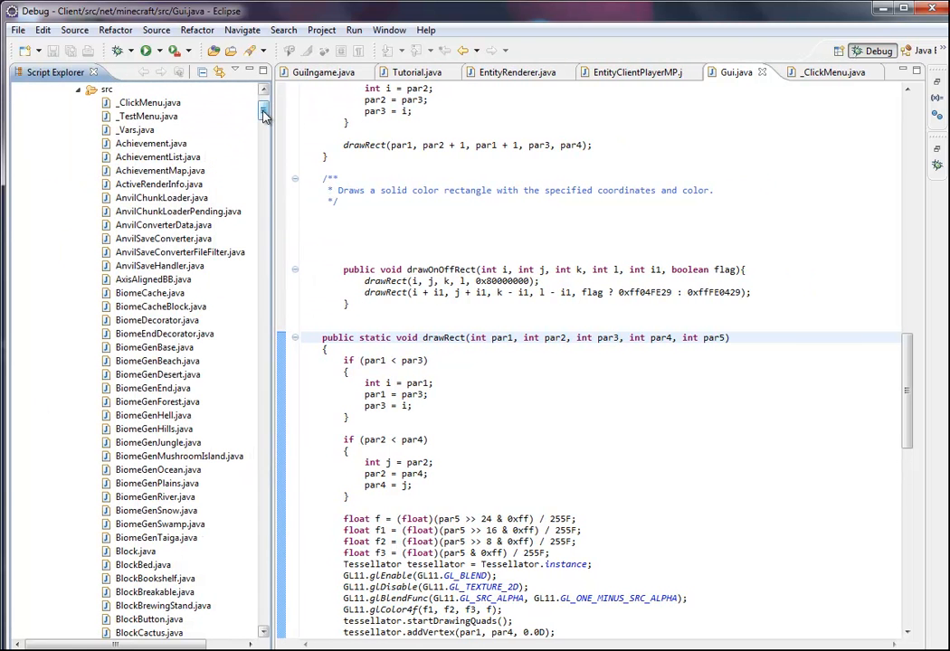
Scroll the minecraft package class list down toward StringTranslate.java
scroll(down, 3)
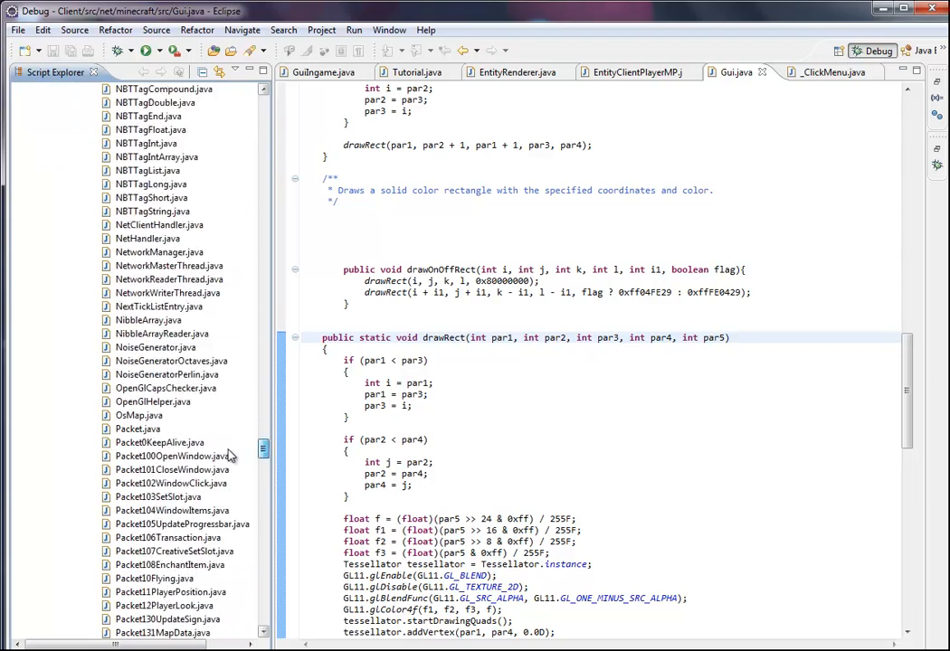
scroll(down, 3)
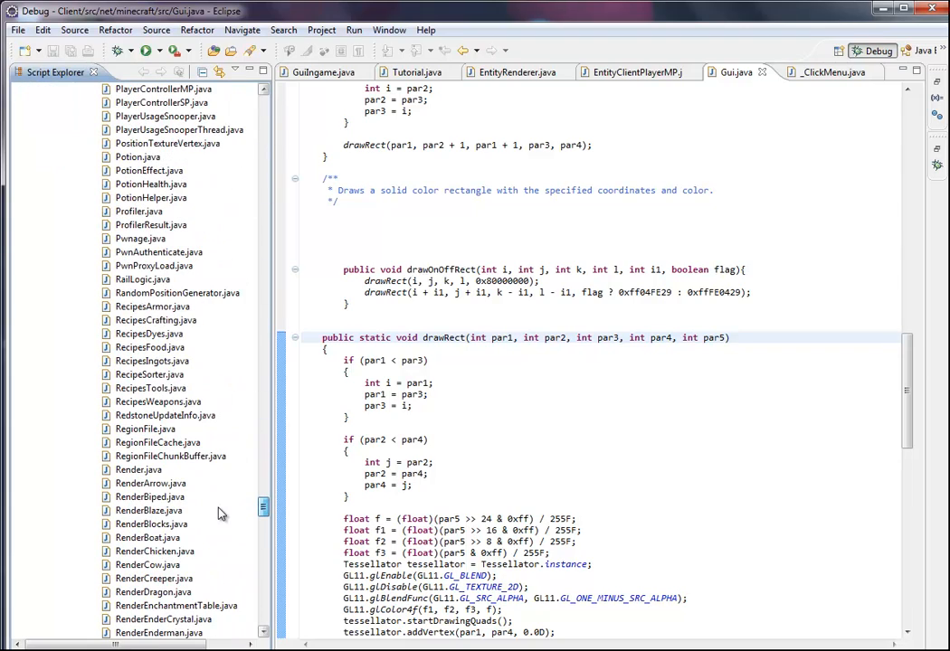
scroll(down, 3)
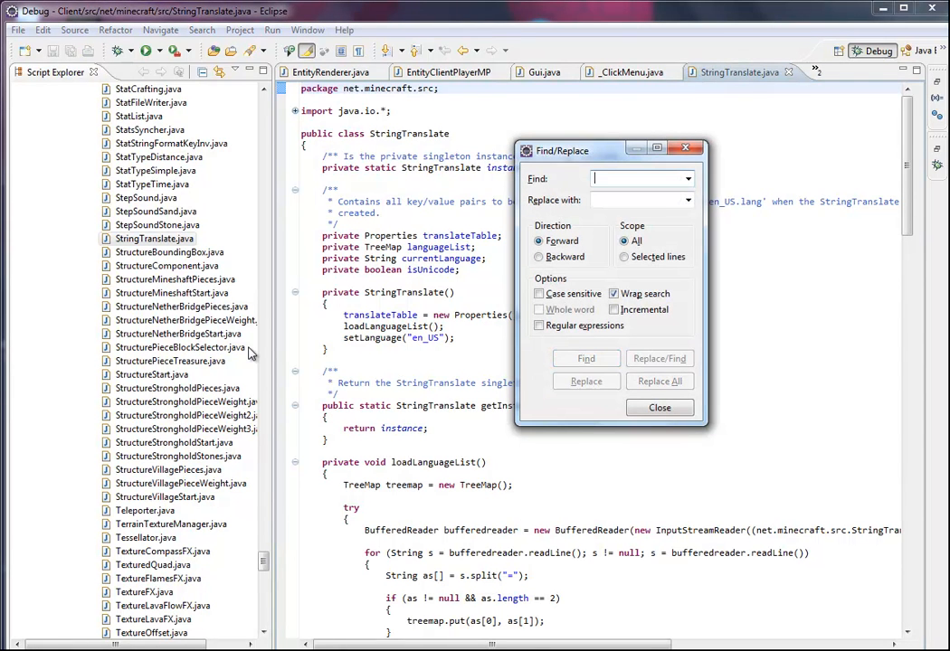
Search for 'this.isUnicode = false;' in StringTranslate.java, landing in setLanguage, and close Find
text(this.isunicode = false;)
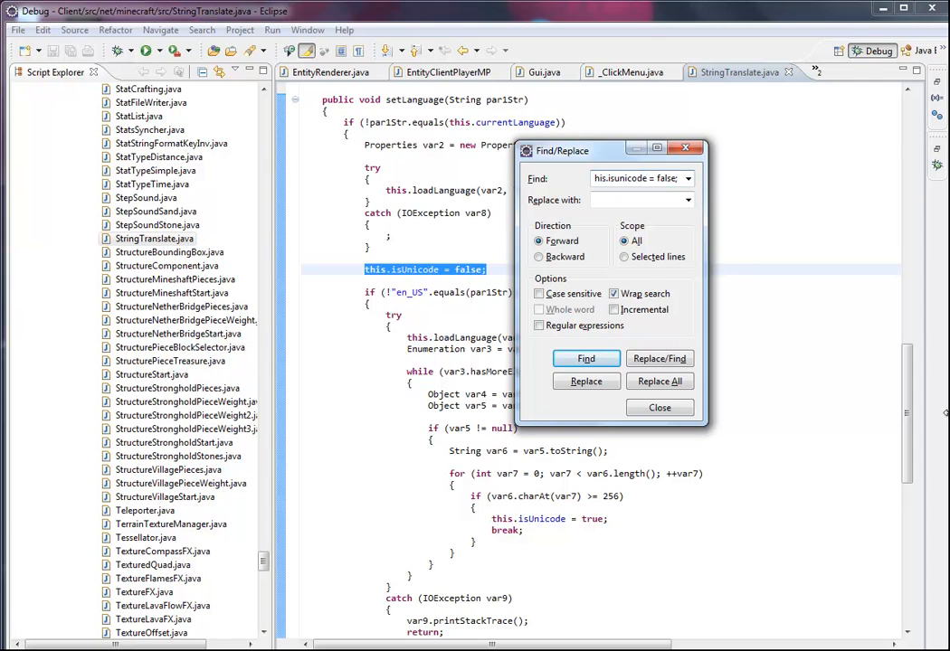
click(659, 407)
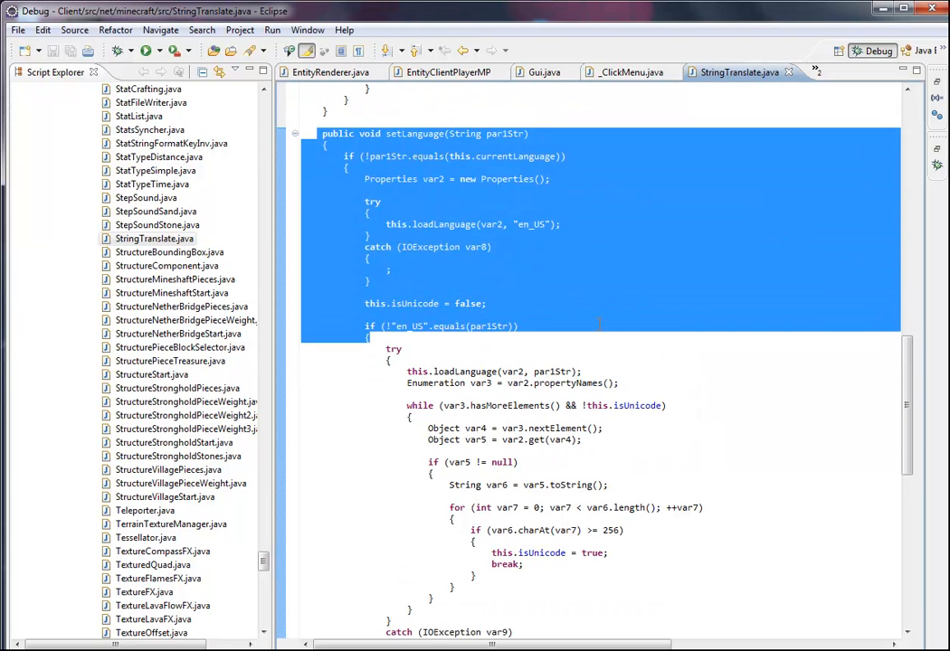
Rewrite the assignment to 'this.isUnicode = true;' and run the client
click(485, 304)
text(tru)
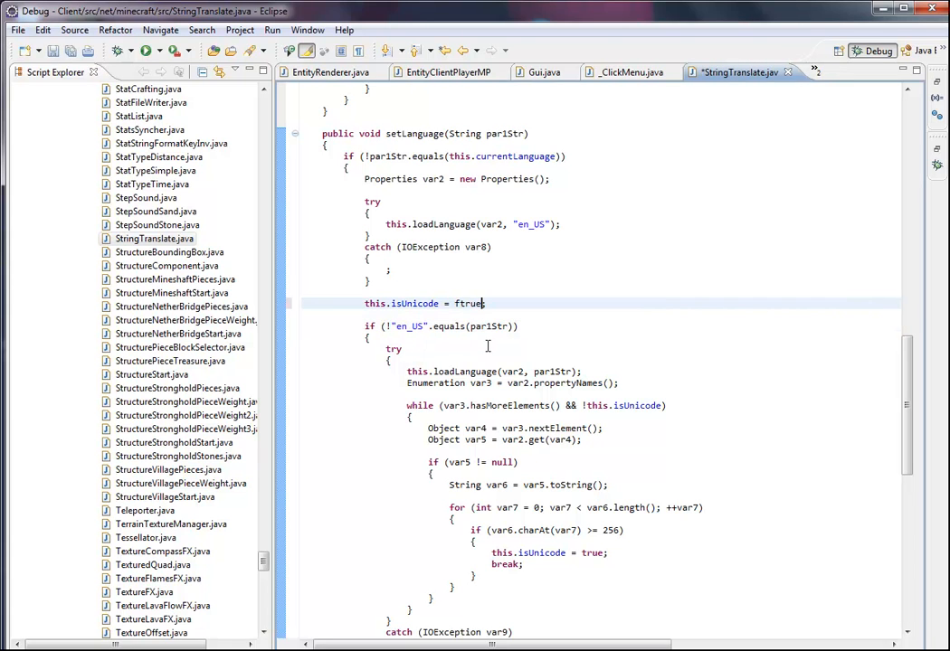
key(BackSpace)
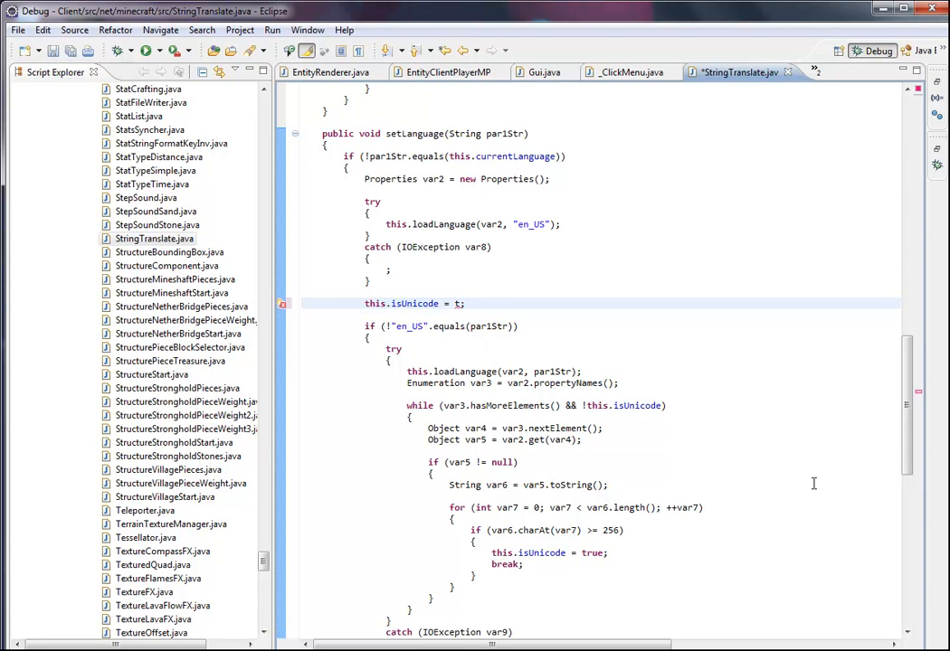
text(rue)
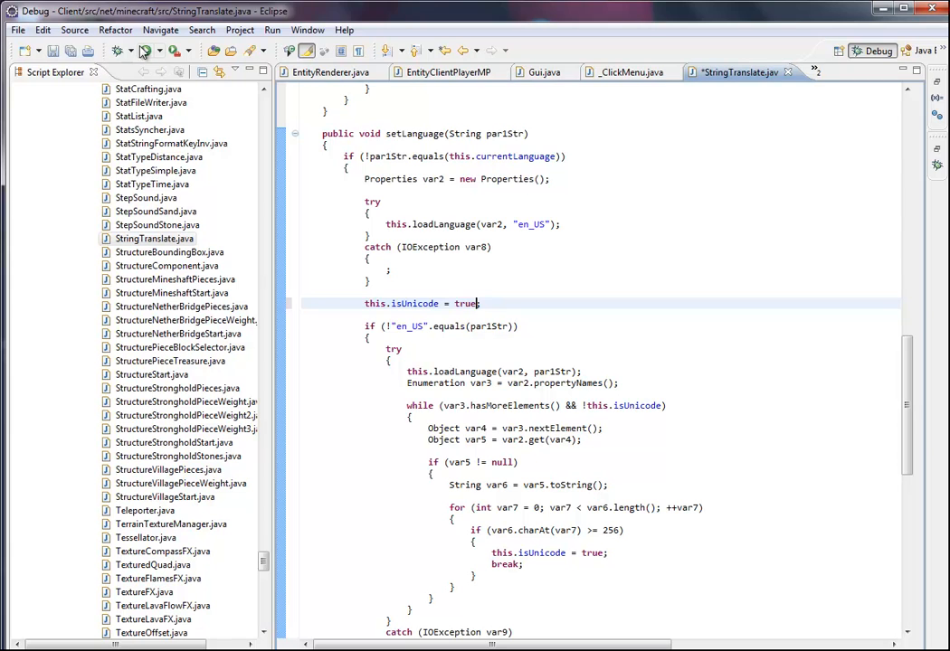
click(145, 51)
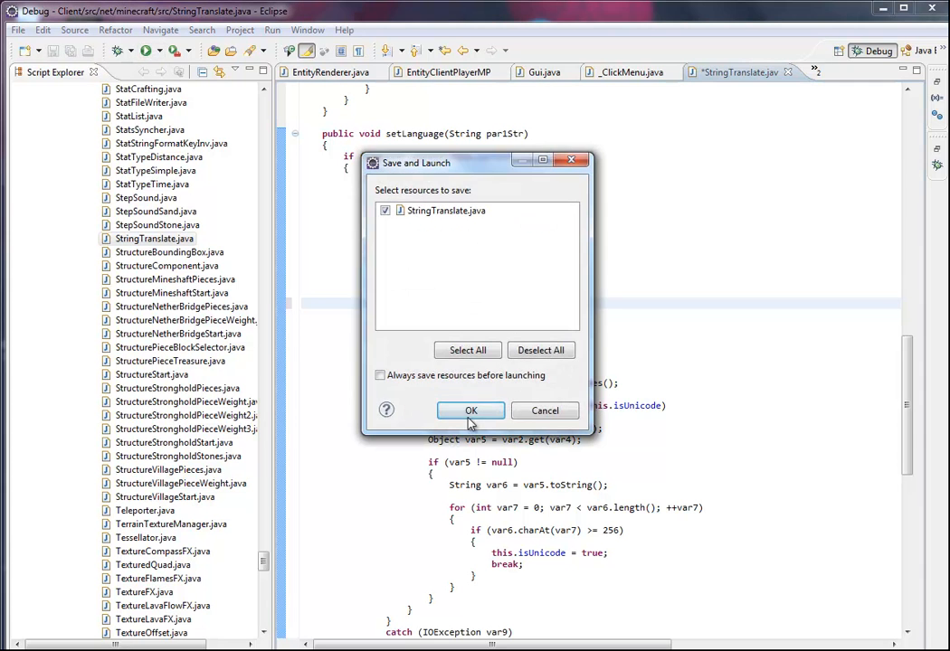
Confirm saving StringTranslate.java in the Save and Launch dialog so Minecraft starts
click(470, 411)
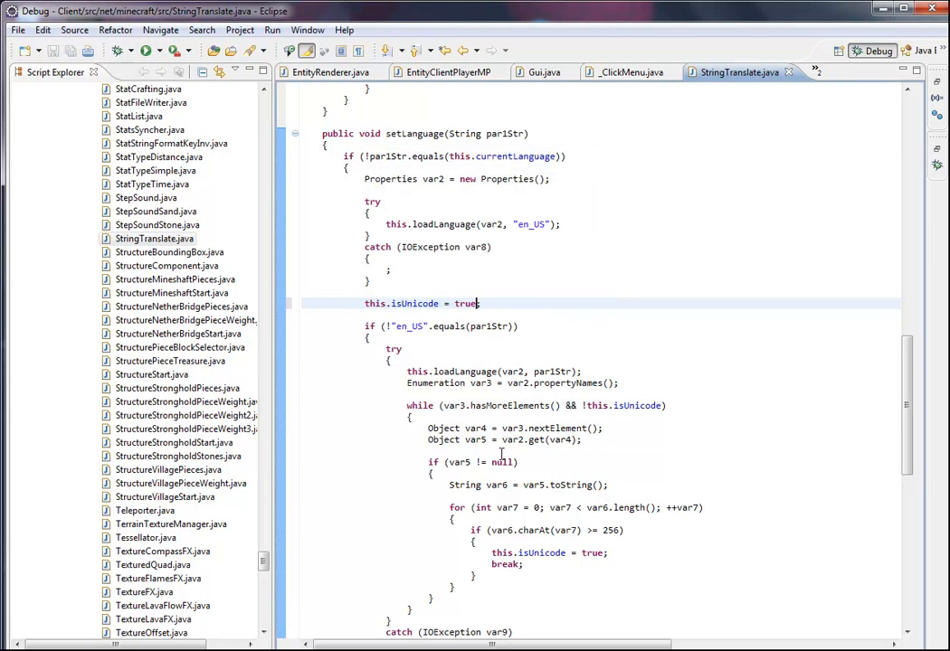
mouse_move(348, 532)
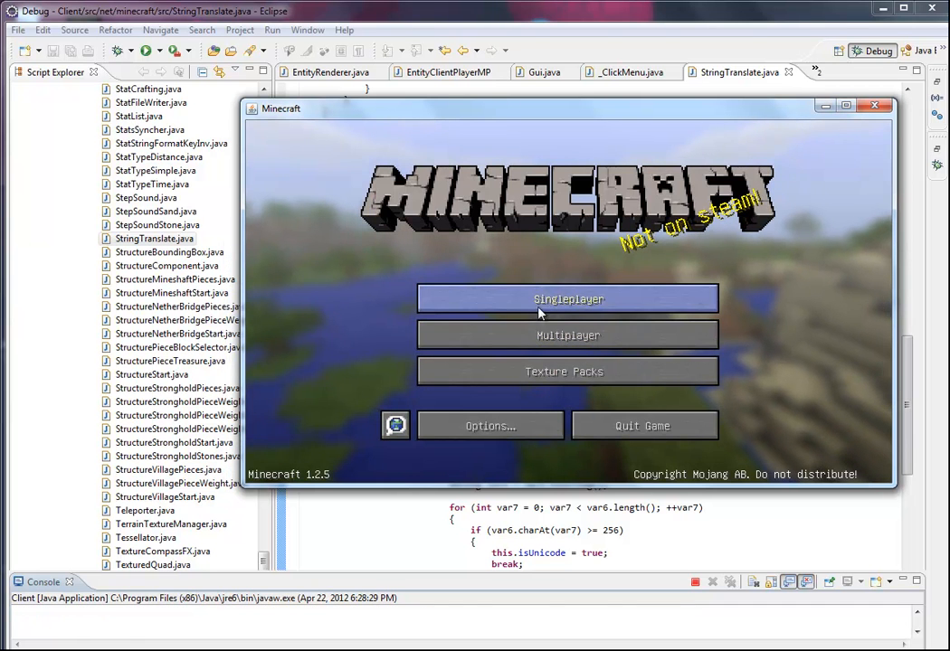
mouse_move(489, 427)
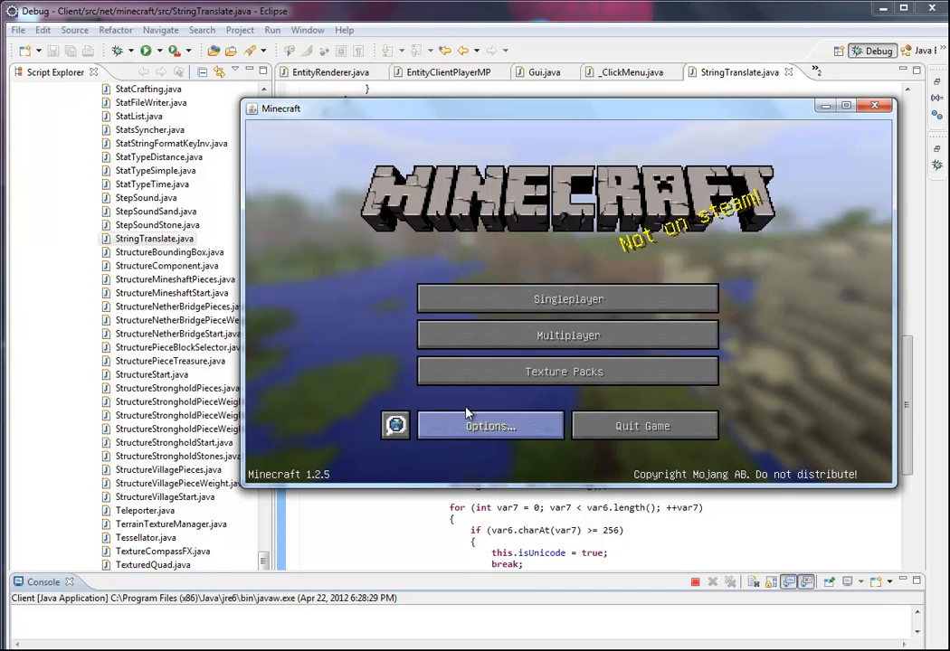
Visit Options and the Language screen on the title menu, then go to Singleplayer world selection
click(489, 427)
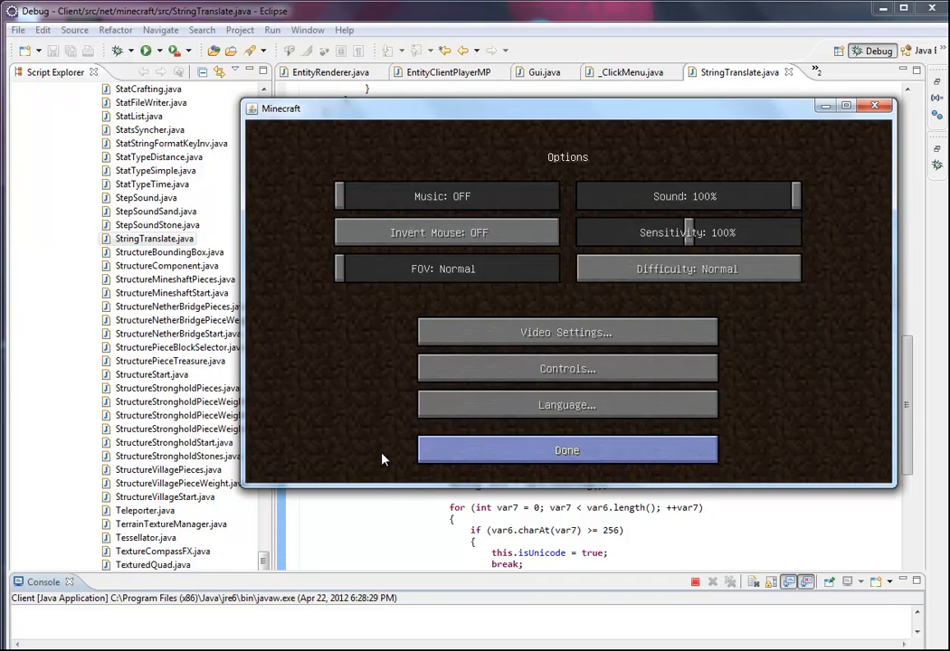
click(568, 449)
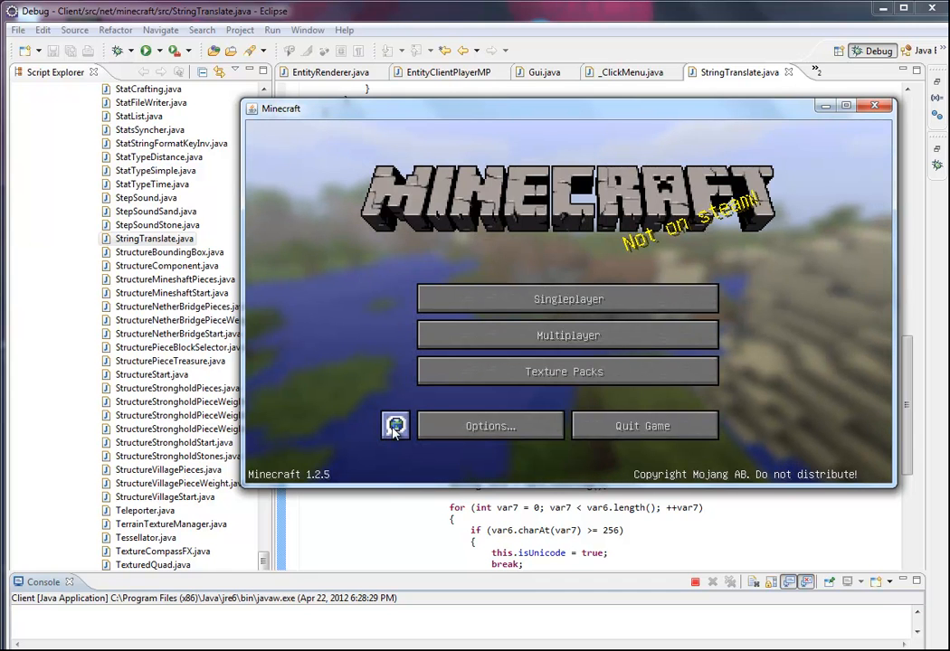
click(394, 426)
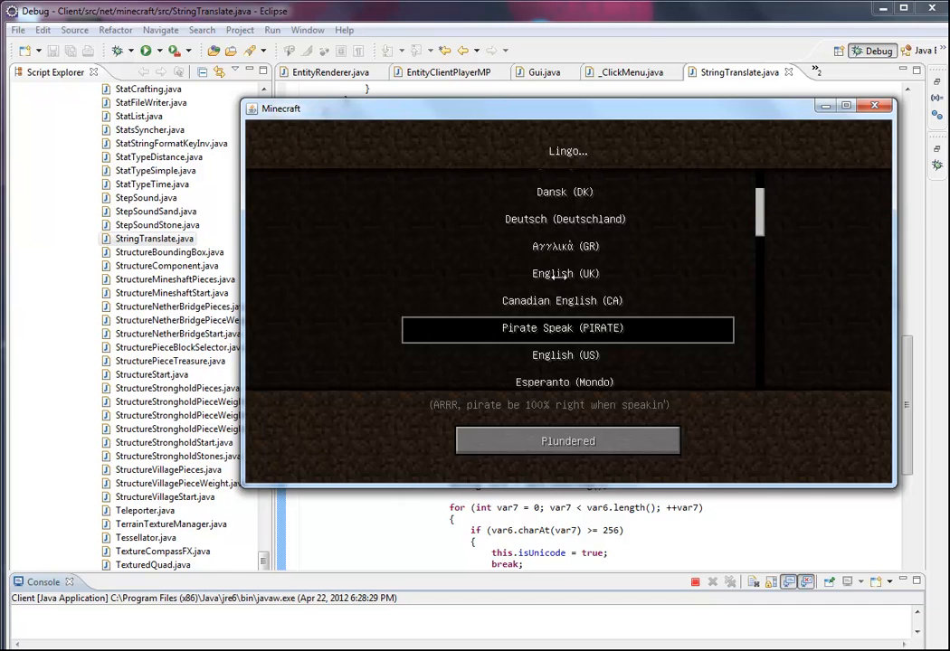
click(568, 442)
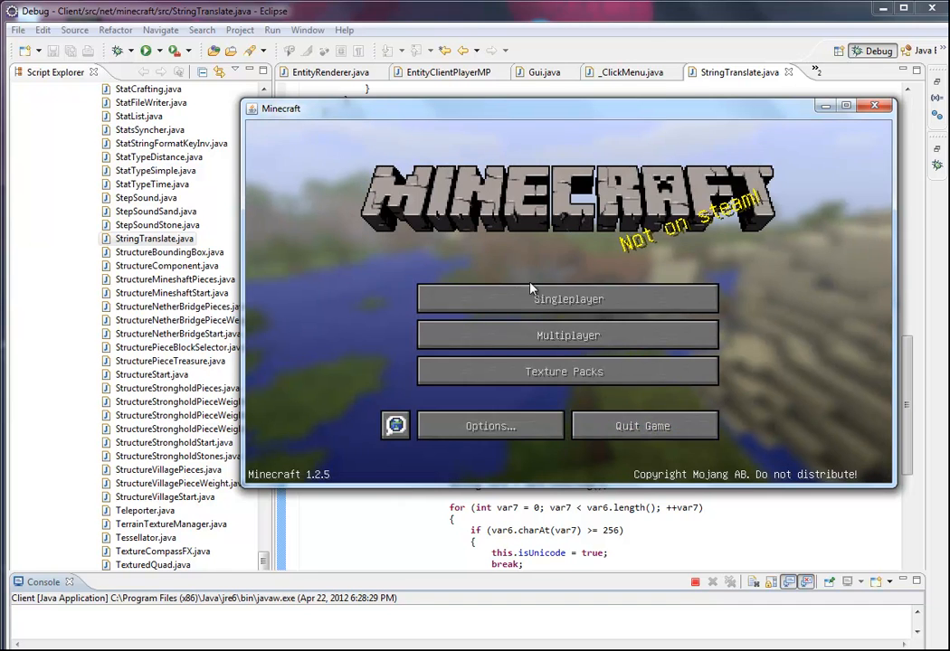
click(568, 299)
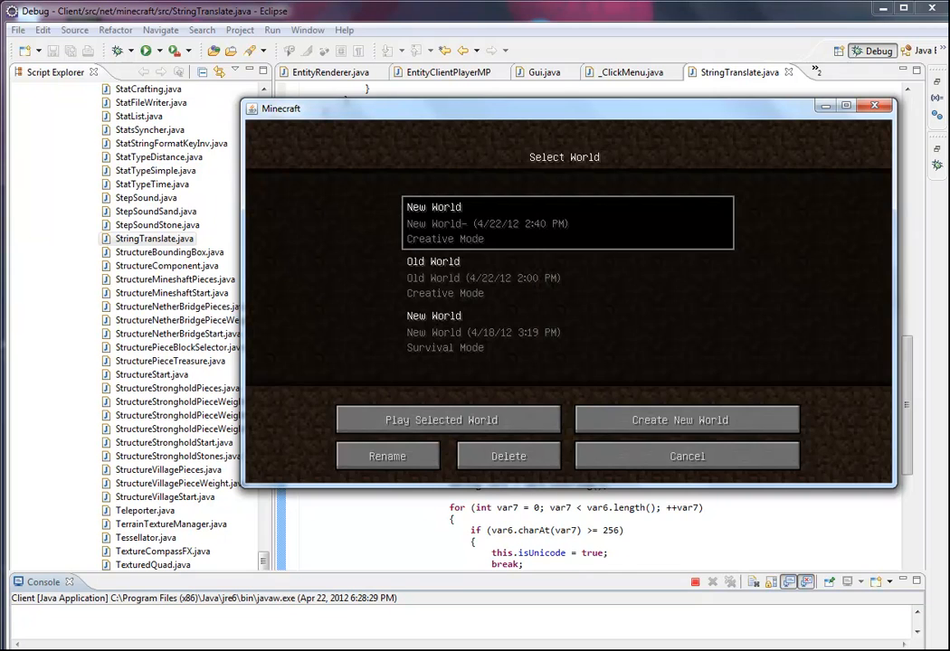
Play the New World creative world showing the '#Cyrillic' chat text, then pause it twice
click(447, 419)
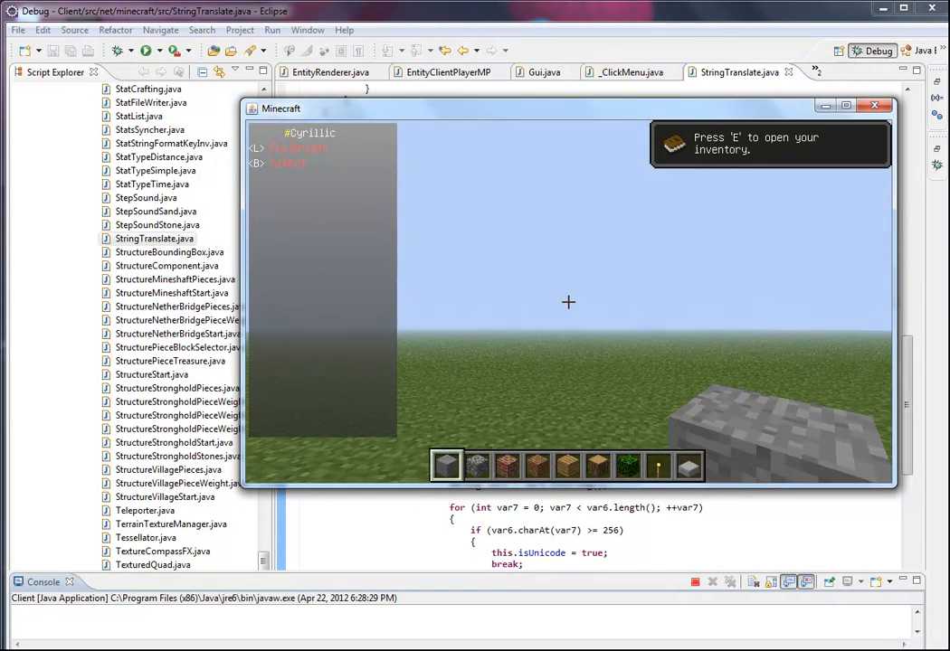
key(Escape)
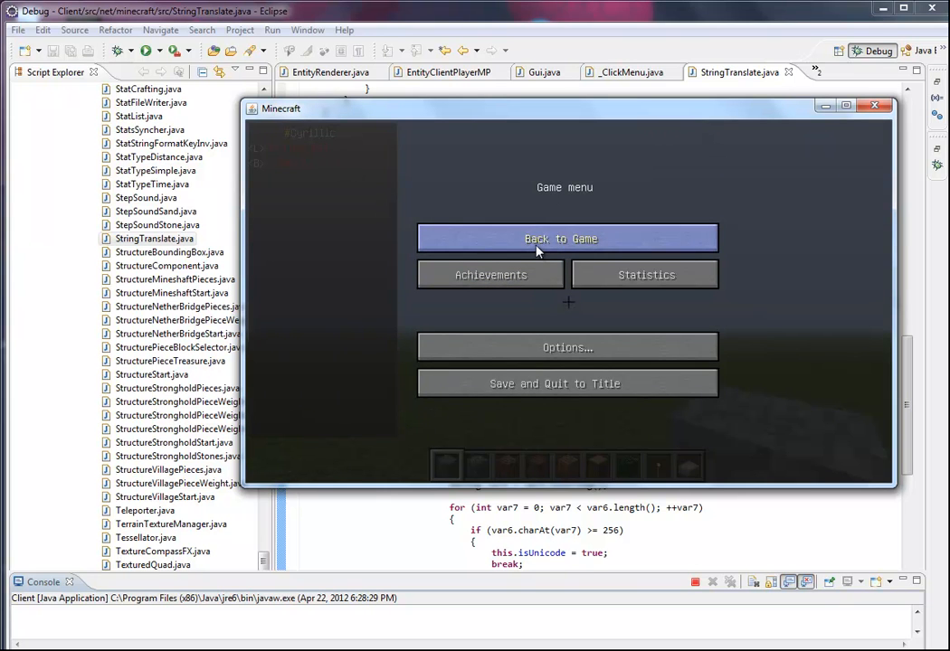
mouse_move(608, 257)
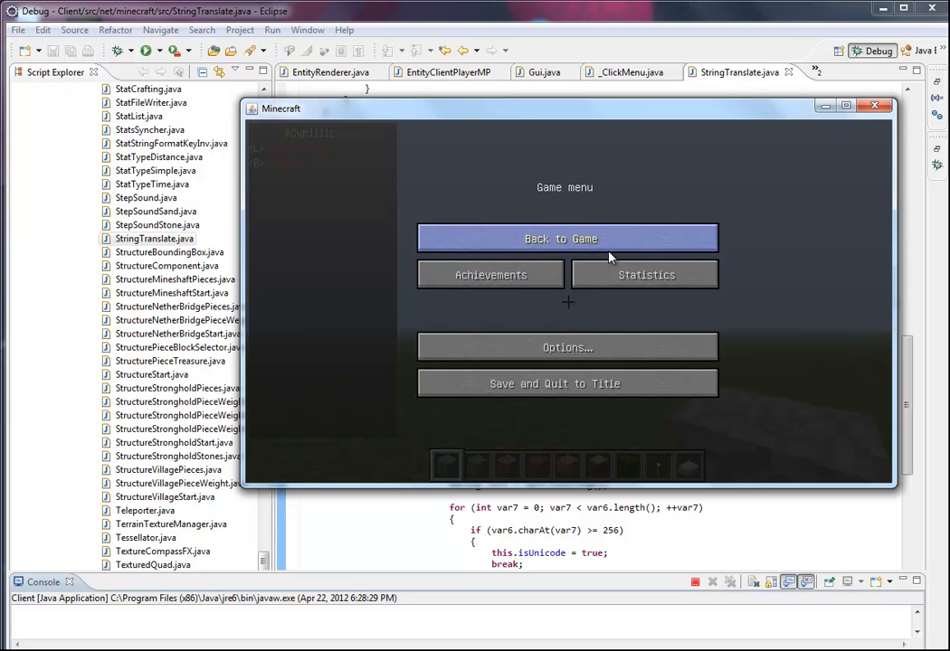
click(568, 239)
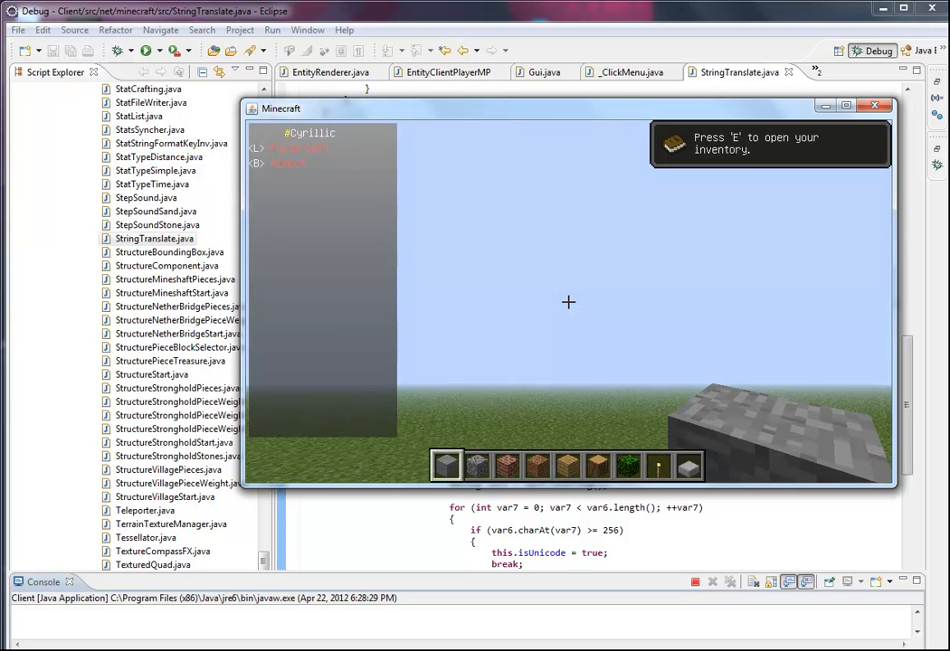
key(Escape)
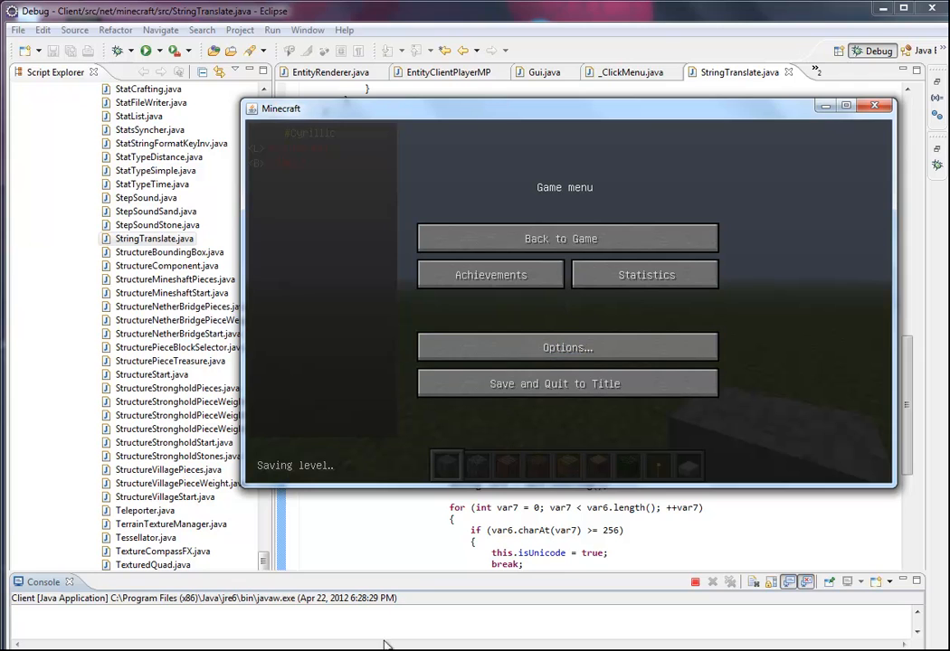